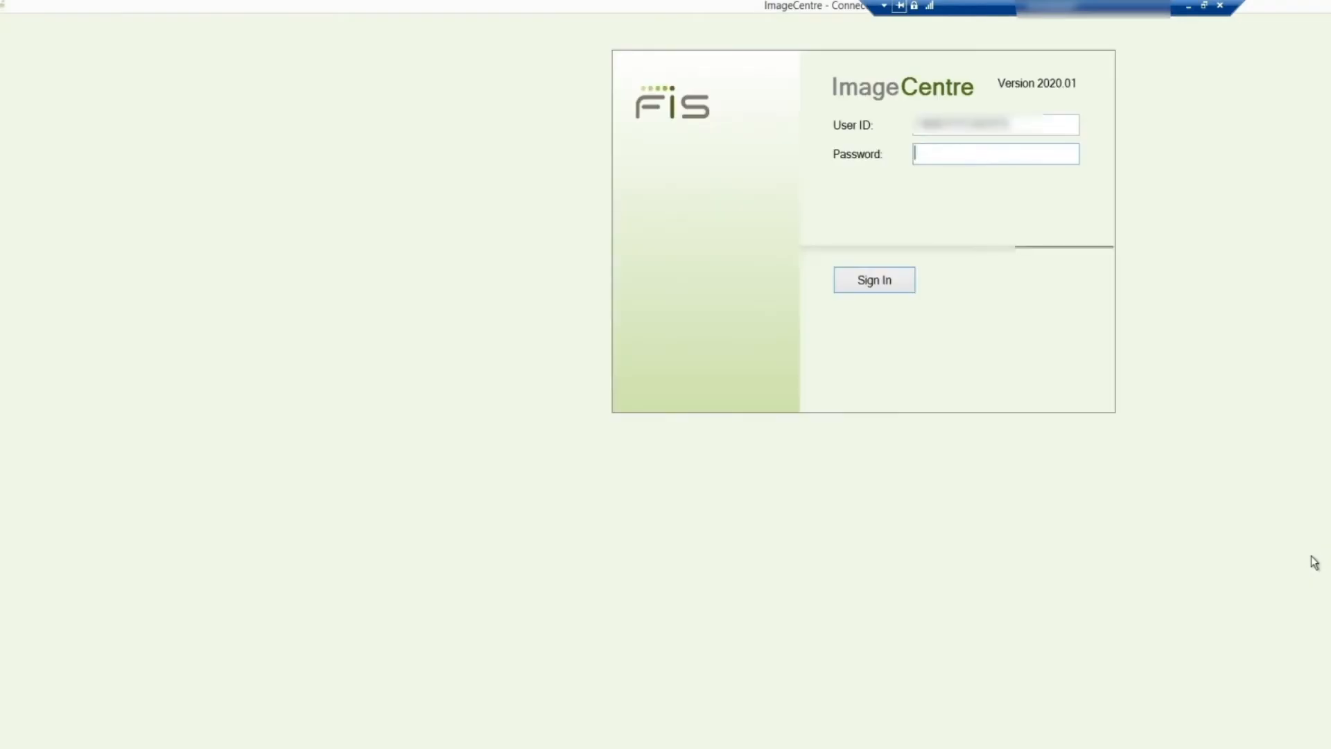
Sign in to ImageCentre and open the options menu on the found User Security record
click(874, 279)
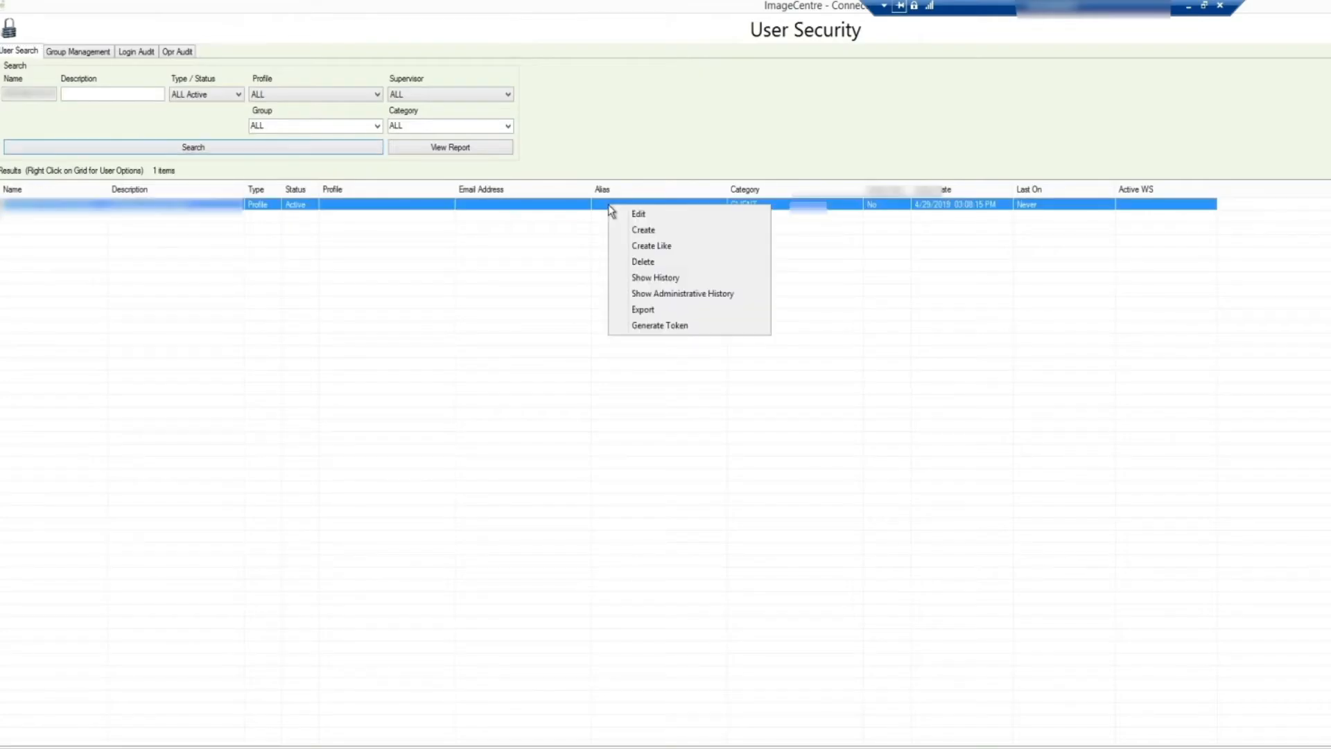
click(638, 213)
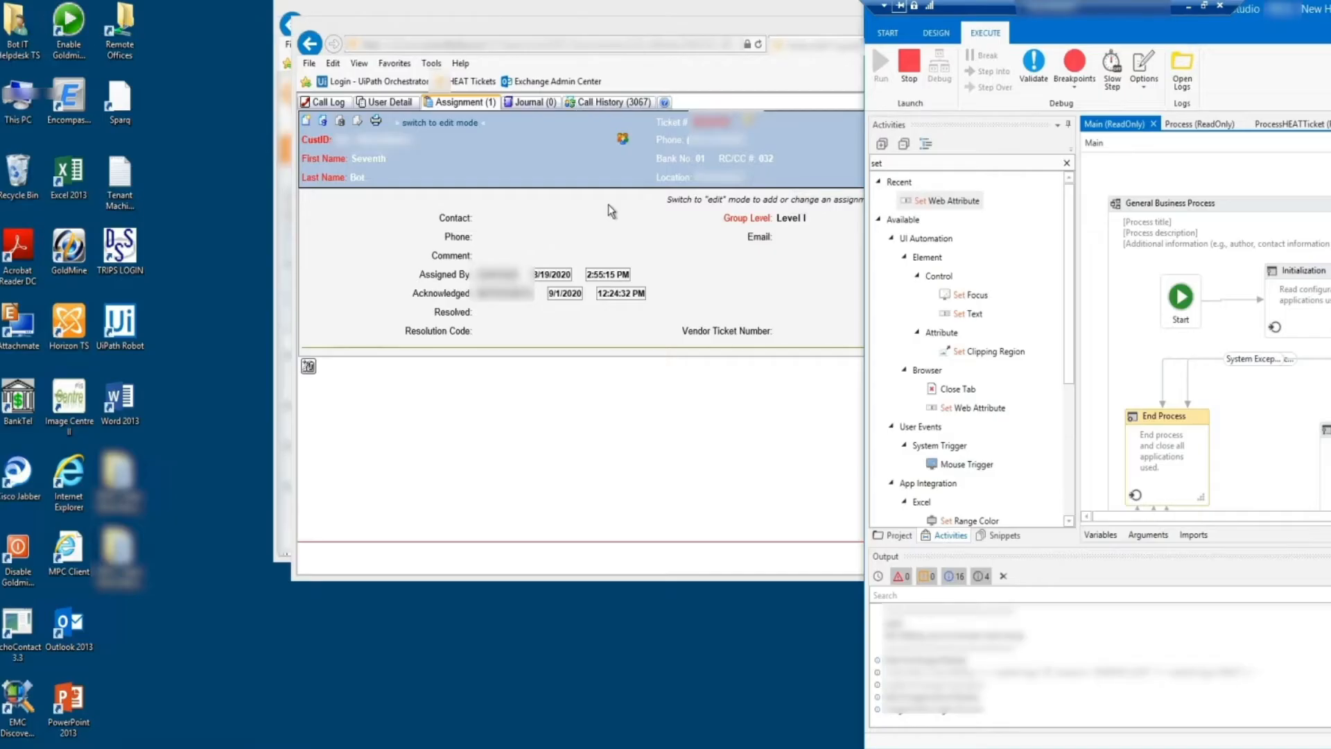
Go to the Exchange Admin Center from the browser favorites bar
click(437, 122)
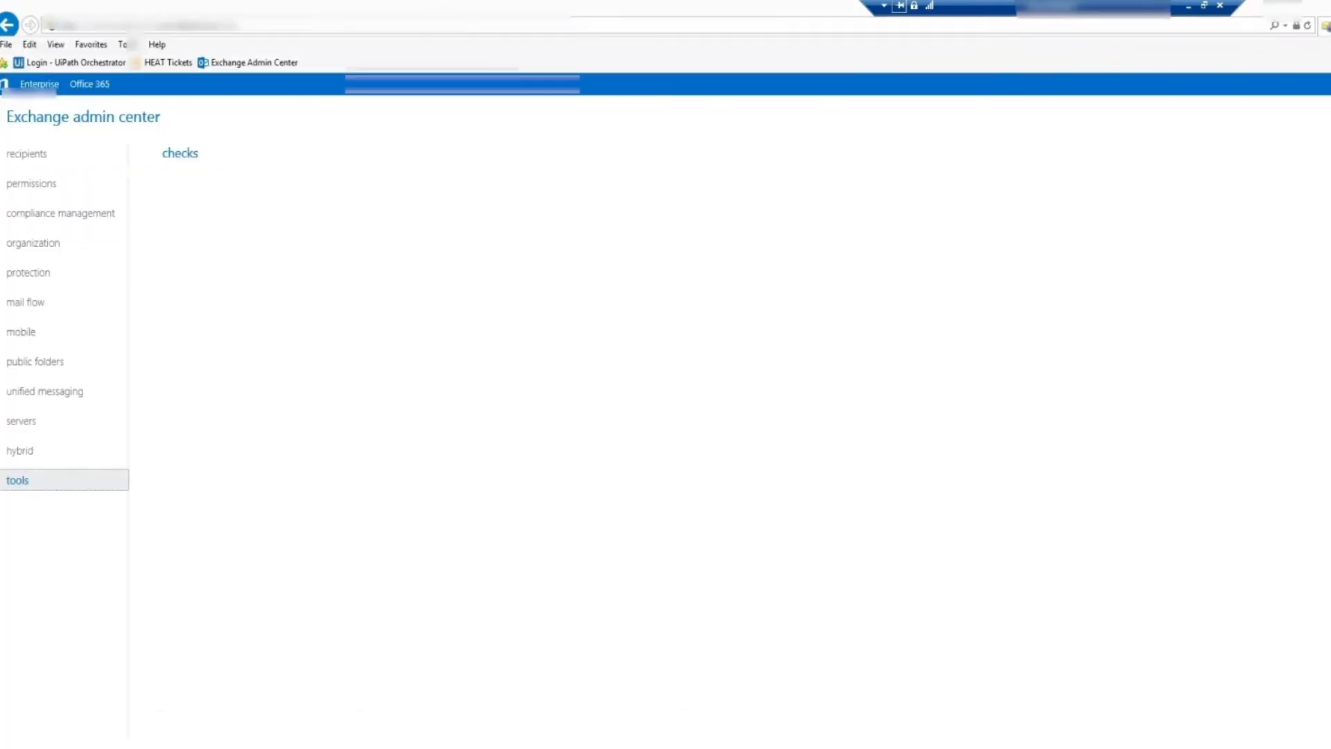
Switch to the FIS portal and dismiss the Password Reminder popup before adding the user
click(26, 154)
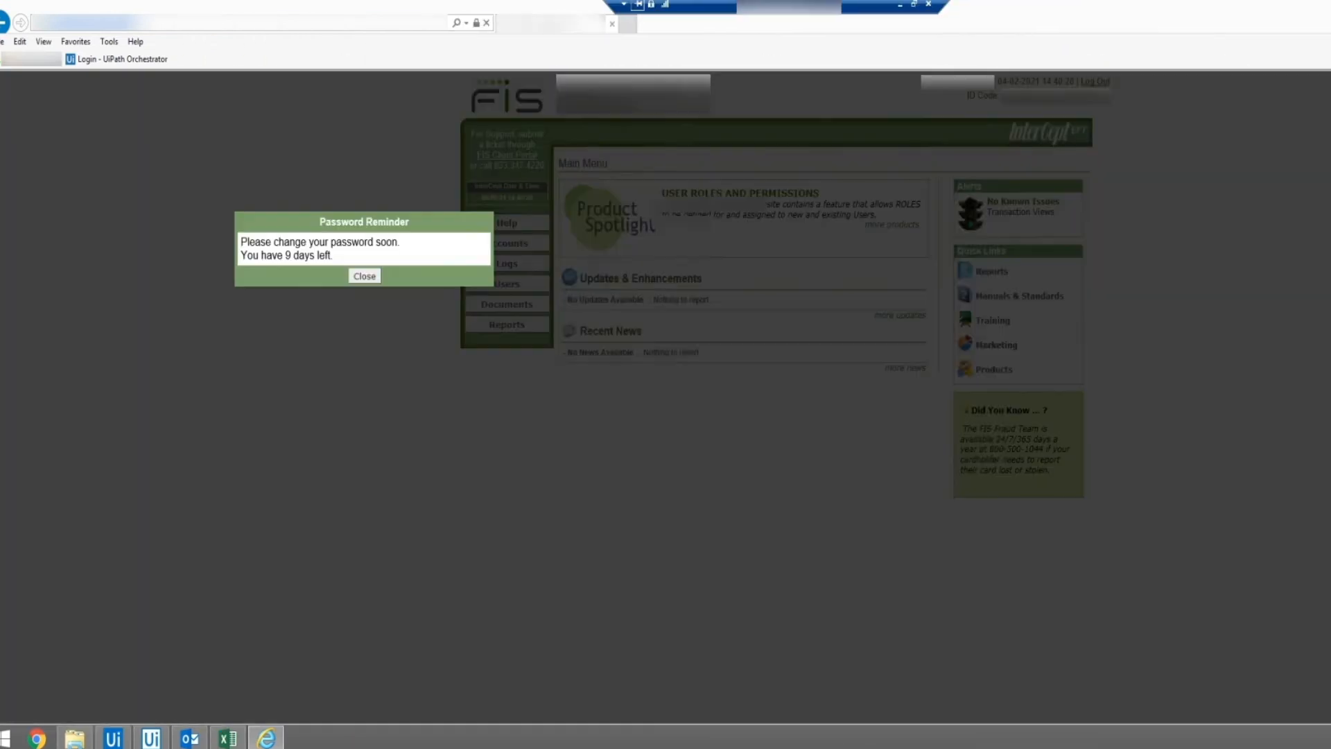
click(364, 276)
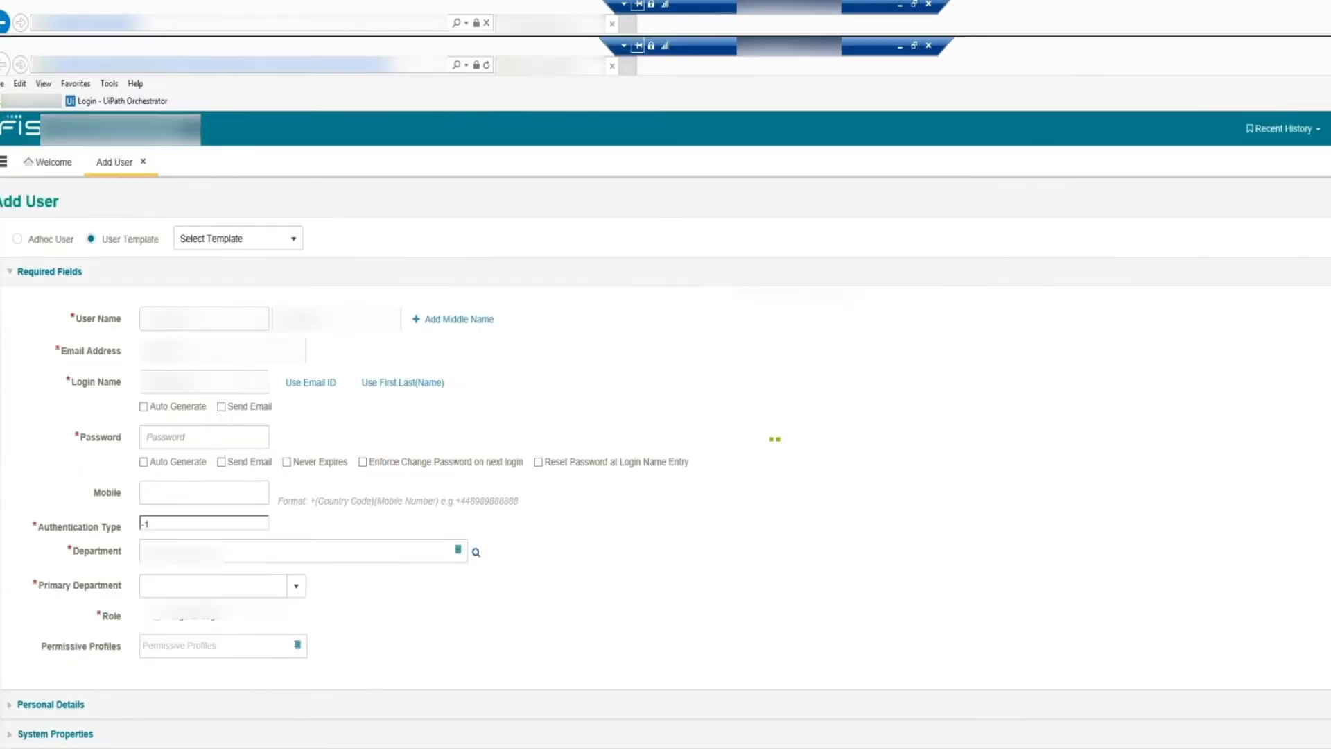